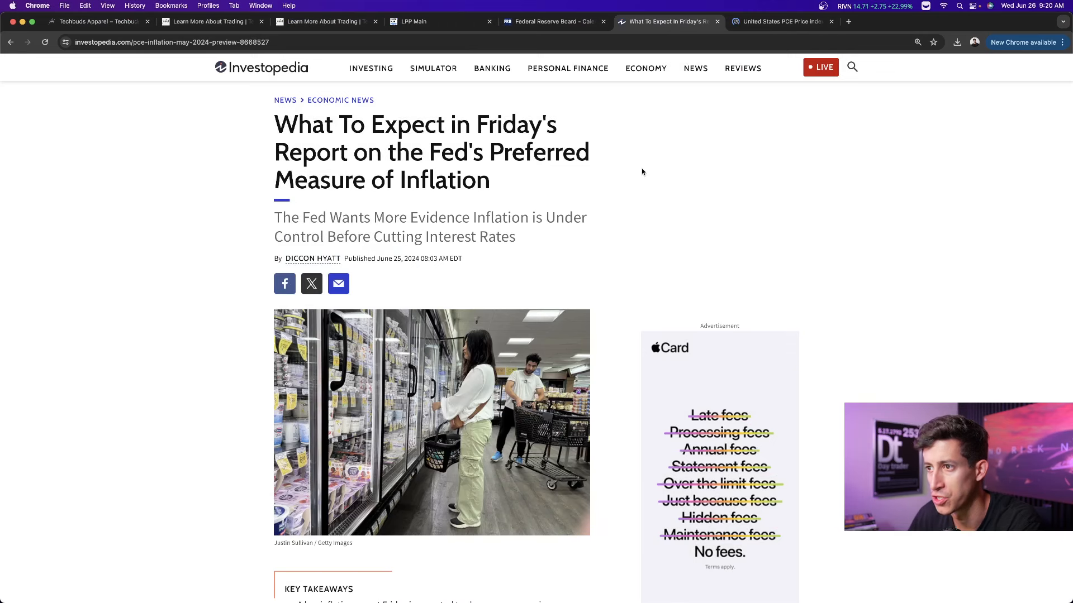
- Show today's June 26 events in the Techbuds economic calendar, then return to the Investopedia PCE article
left_click(212, 21)
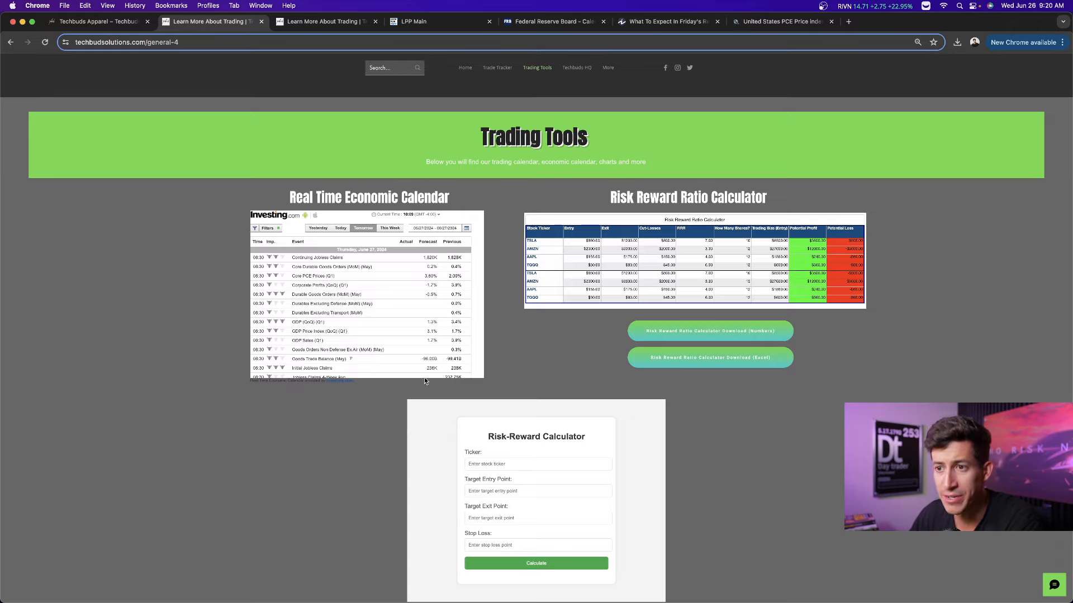
left_click(341, 228)
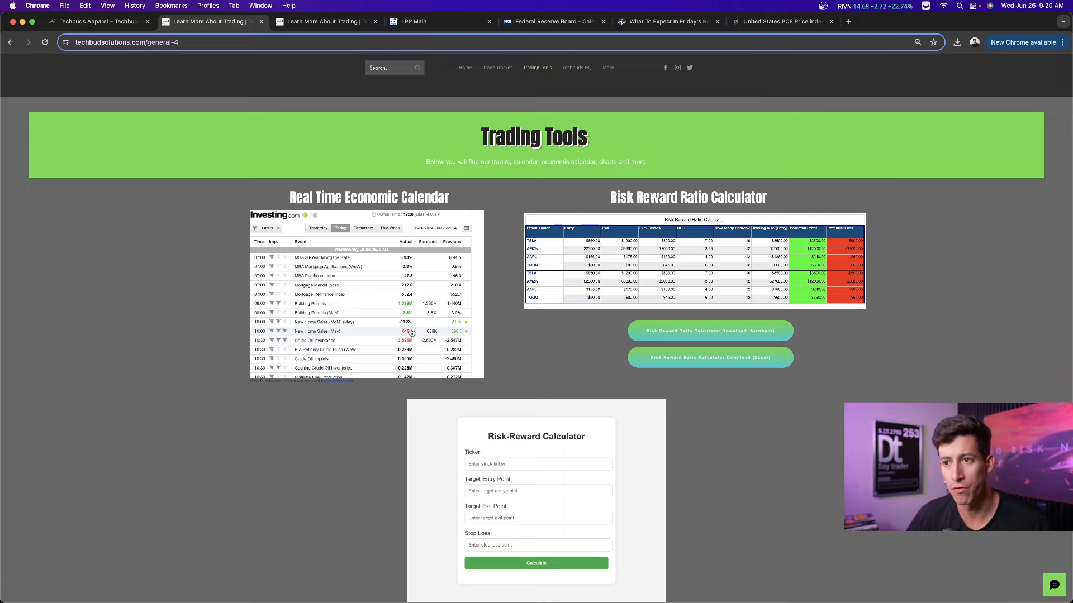
mouse_move(407, 332)
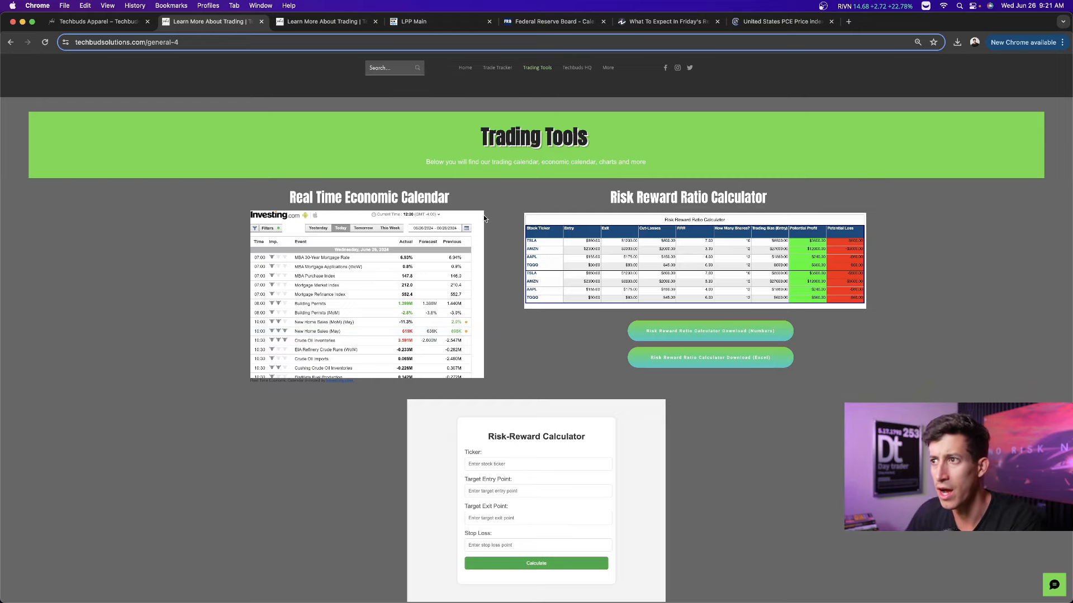
left_click(362, 228)
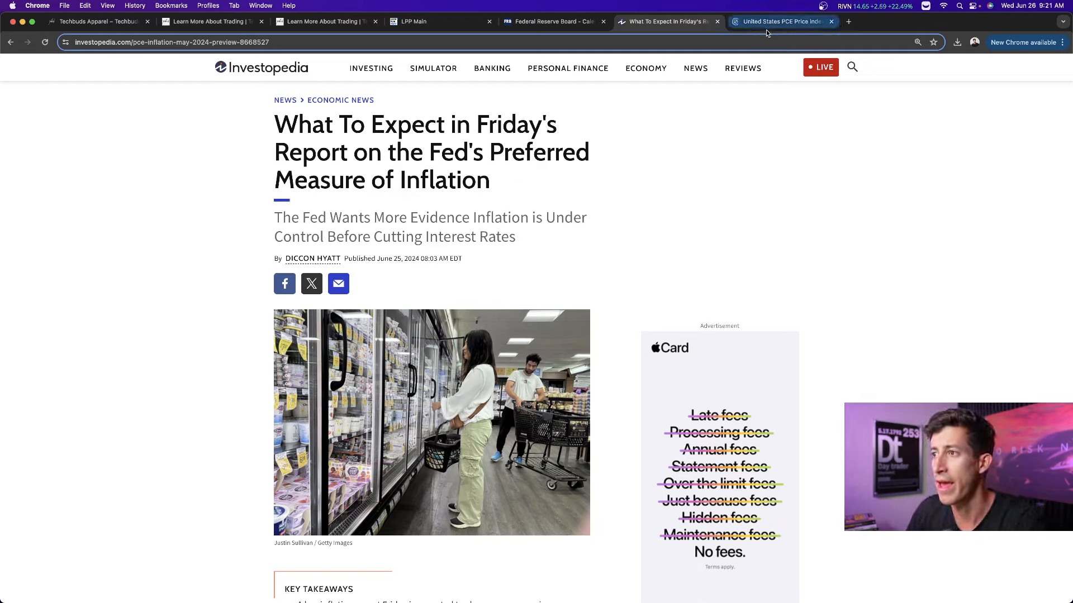
- Bring up the Investing.com U.S. PCE Price Index YoY page with its 2.7% reading
left_click(780, 22)
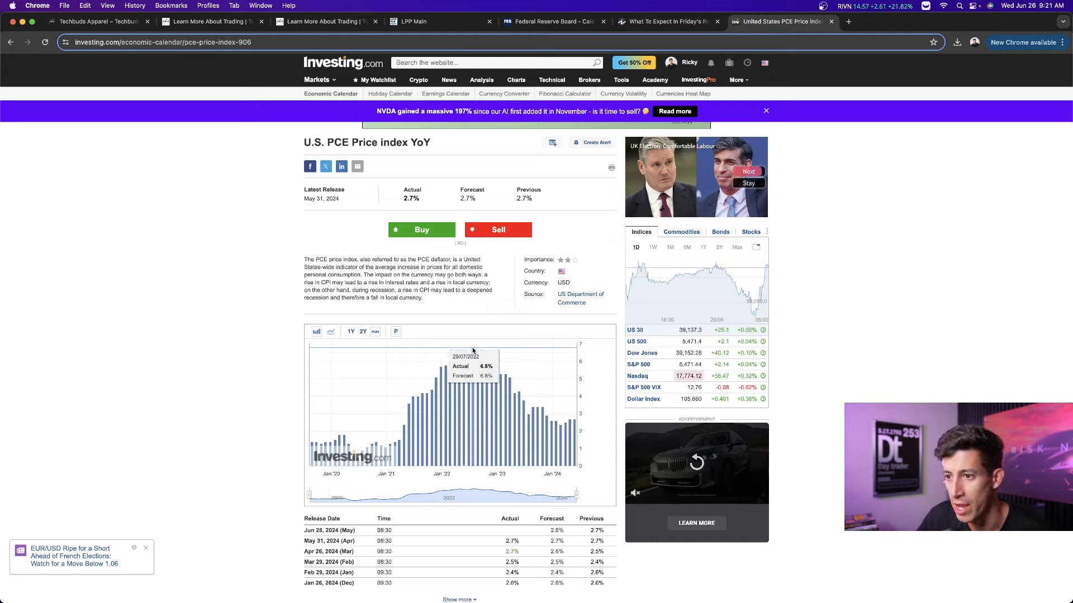
mouse_move(545, 415)
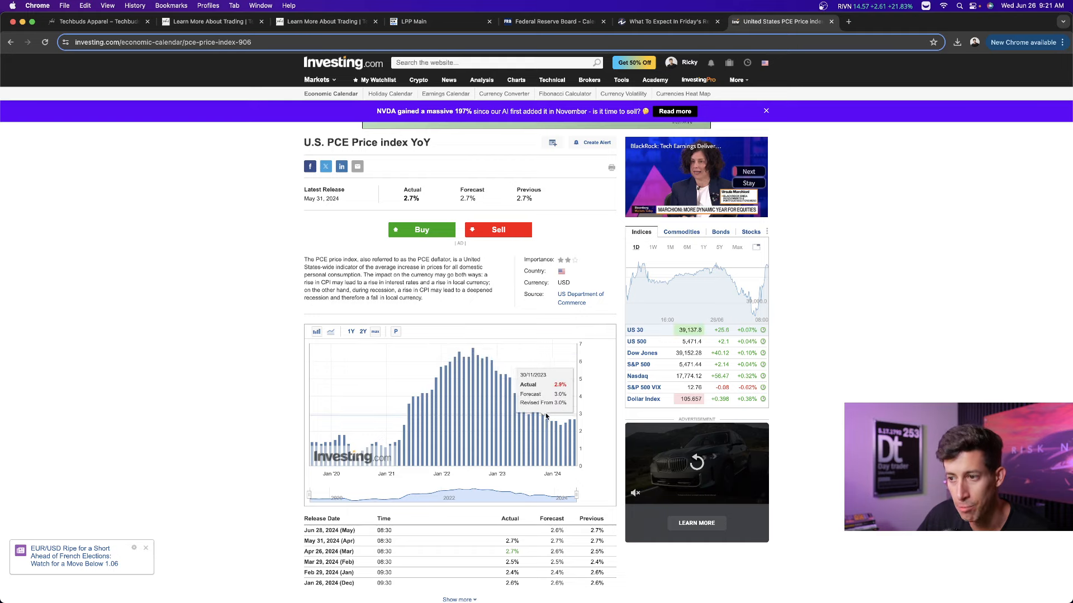
mouse_move(567, 424)
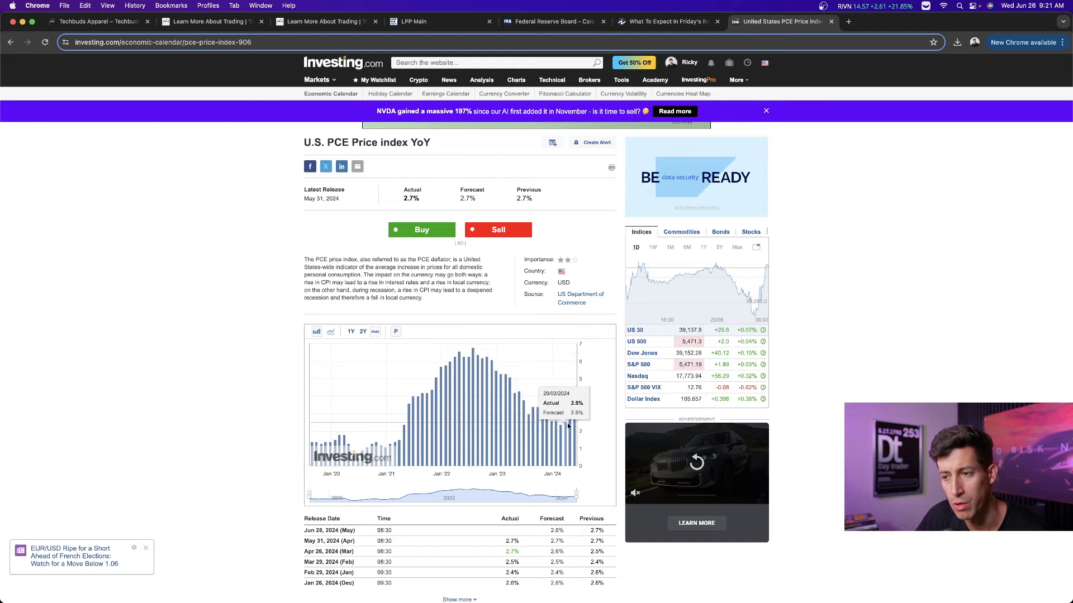
mouse_move(555, 417)
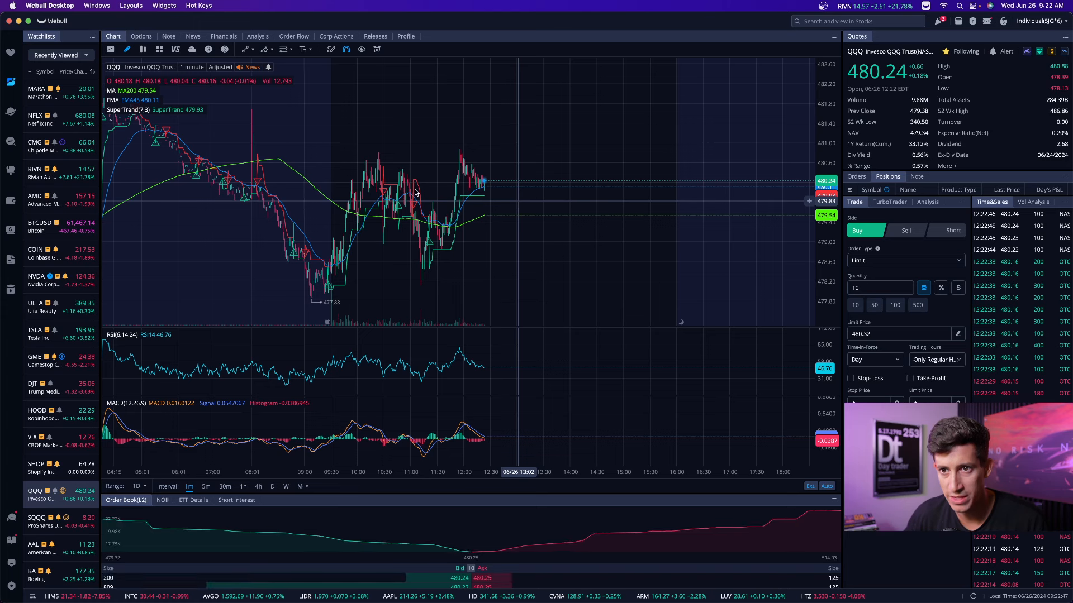
- Load the Rivian (RIVN) chart from the watchlist on 5-minute candles
left_click(37, 173)
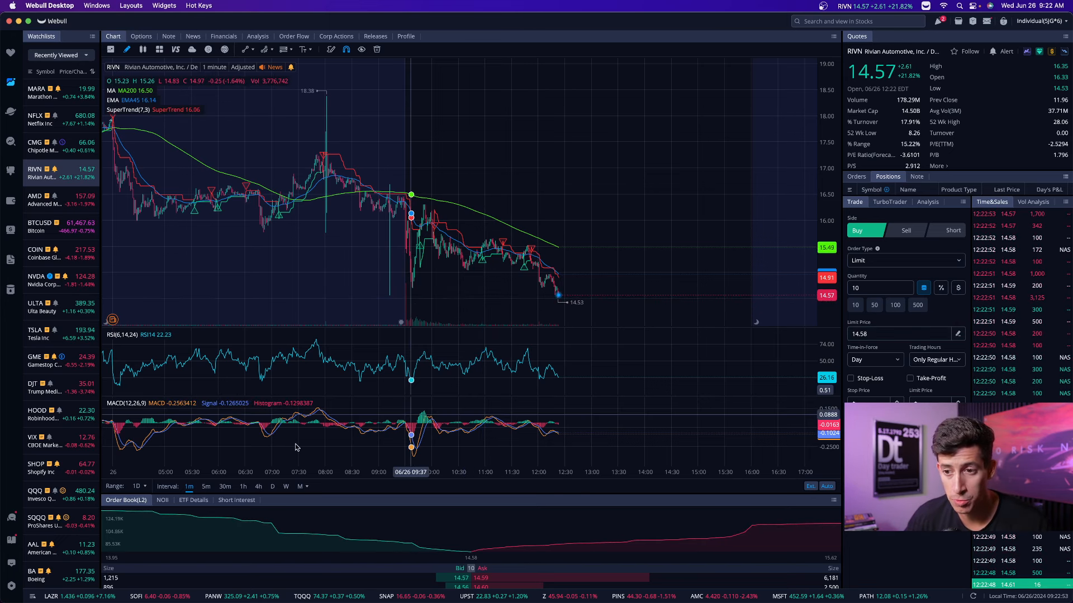
left_click(202, 487)
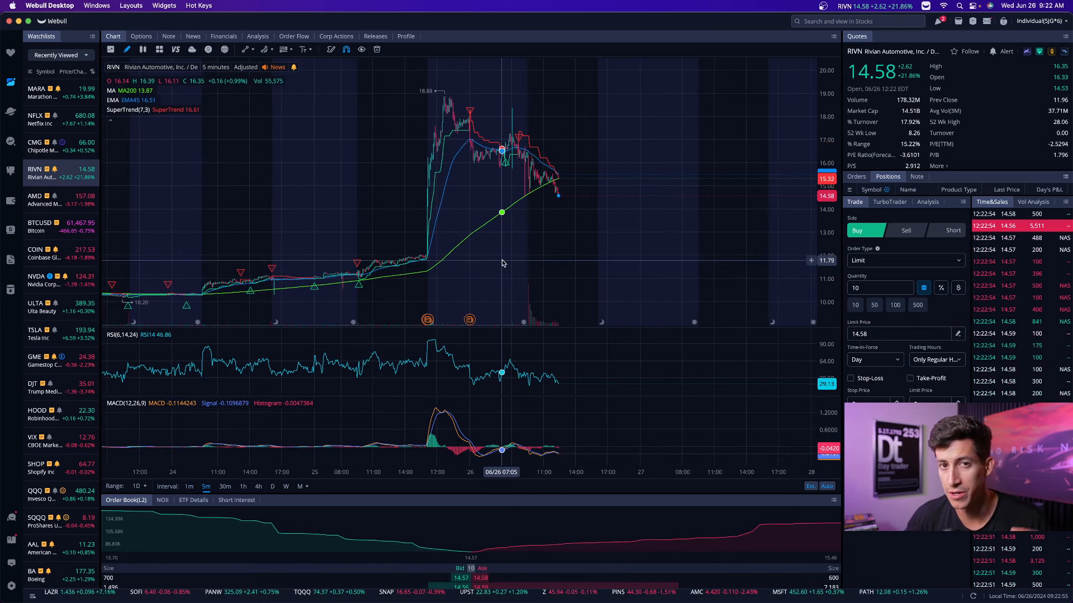